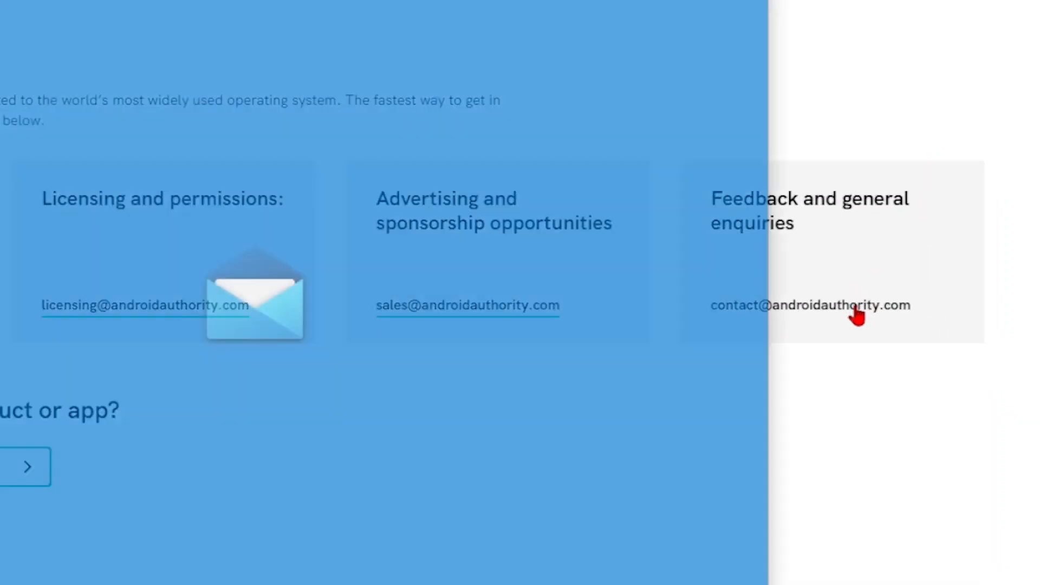
Step: Follow the contact email address link on the page
{"action": "left_click", "coordinate": [810, 305]}
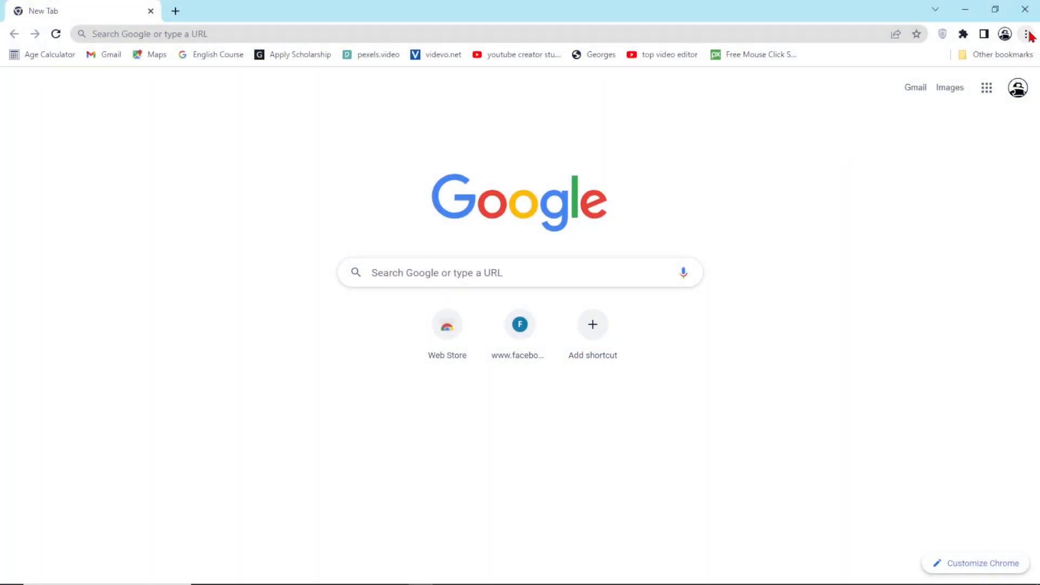
Step: Reach Chrome's Privacy and security settings and go to Gmail.com for the handler prompt
{"action": "left_click", "coordinate": [1025, 33]}
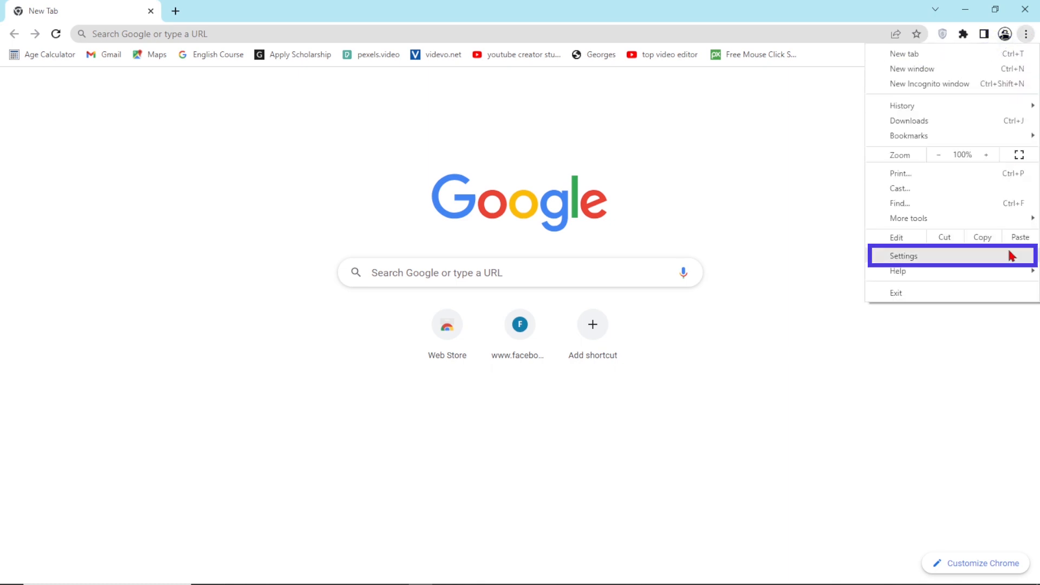
{"action": "left_click", "coordinate": [900, 256]}
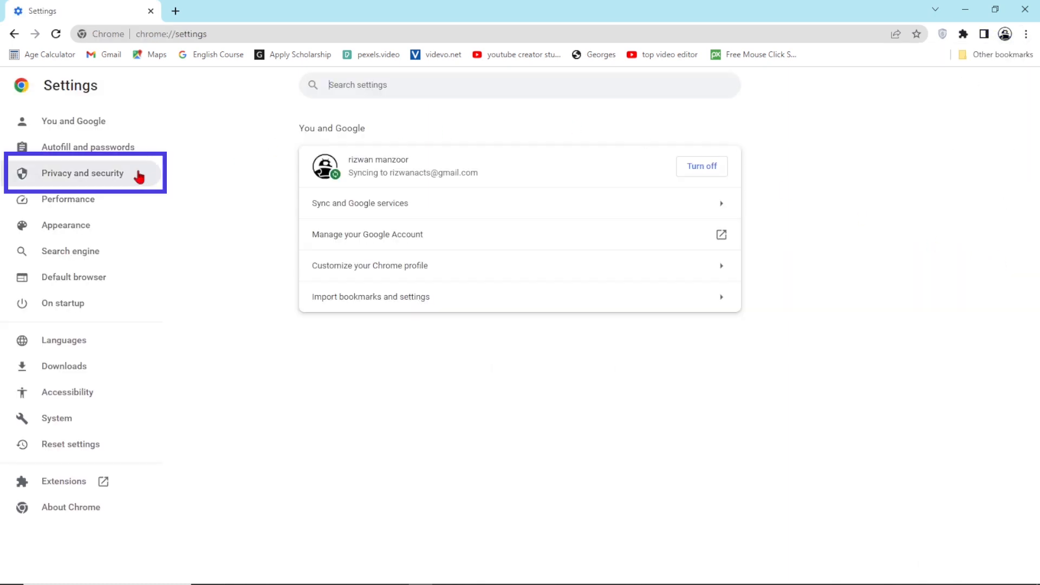
{"action": "left_click", "coordinate": [83, 173]}
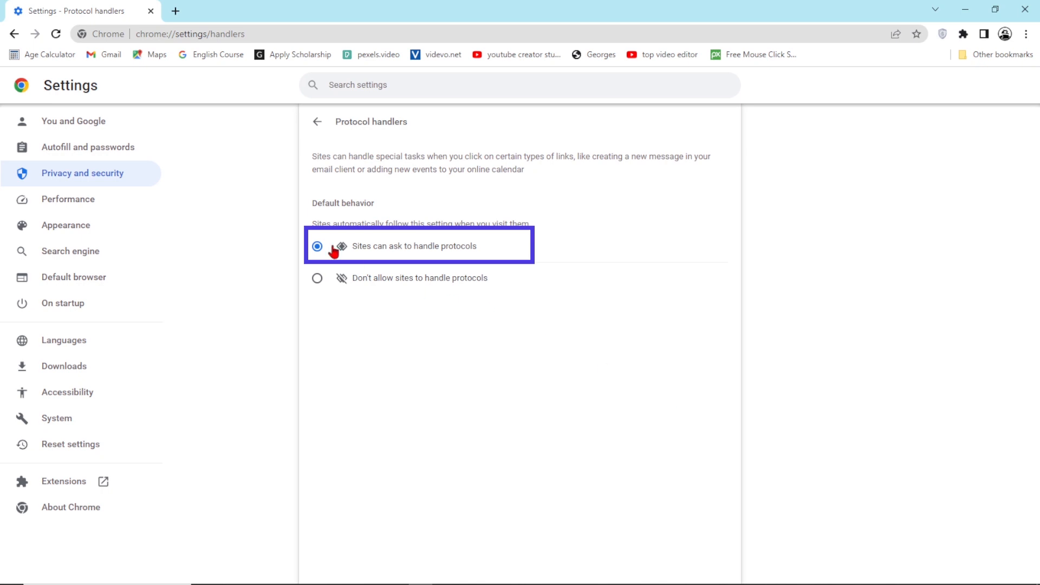
{"action": "type", "text": "Gmail.com"}
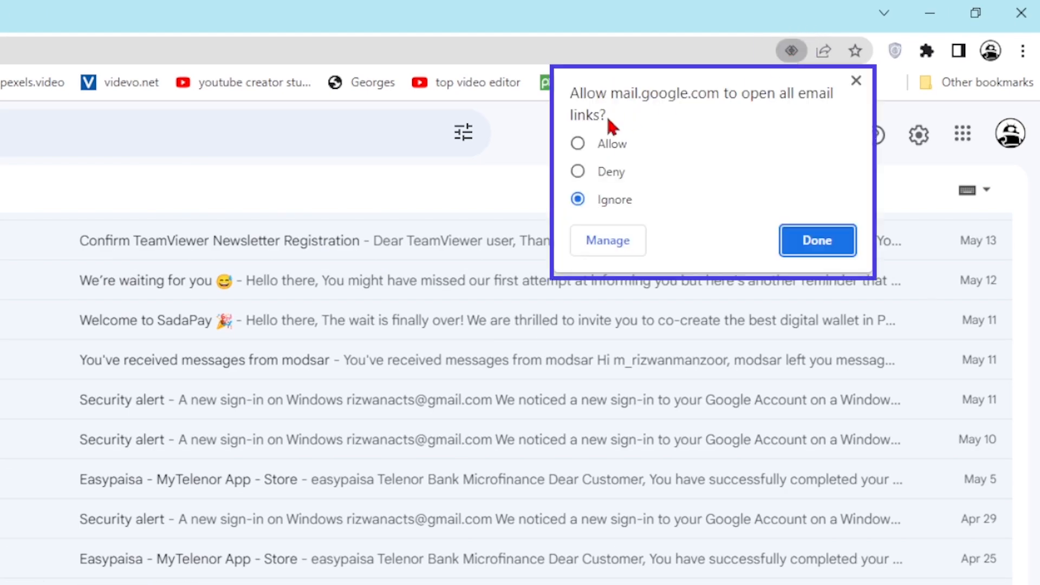
Step: Allow mail.google.com to open all email links in Chrome
{"action": "left_click", "coordinate": [576, 143]}
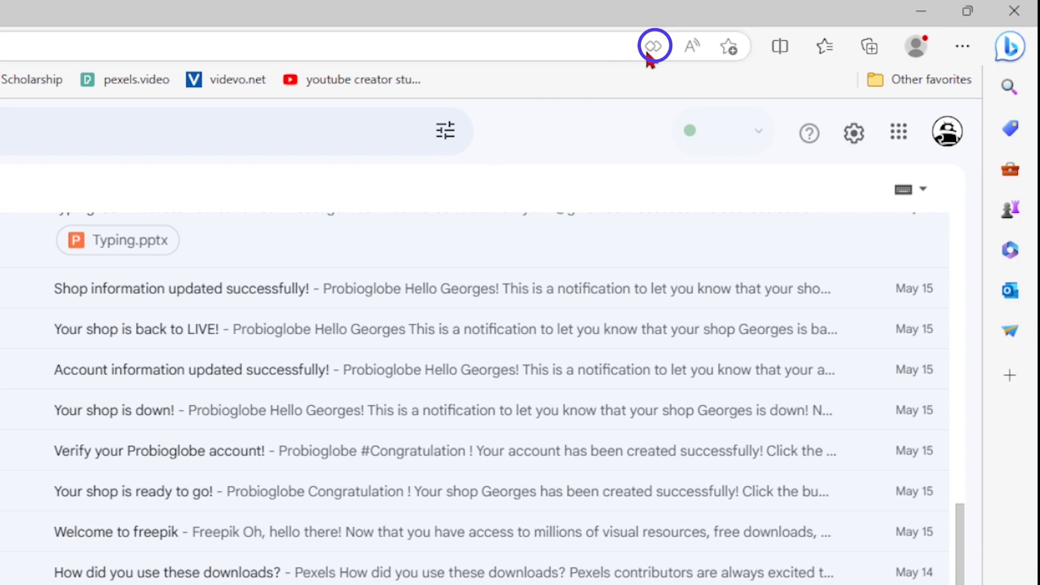
Step: From Edge's address-bar handler prompt, allow Gmail to open all email links
{"action": "left_click", "coordinate": [653, 46]}
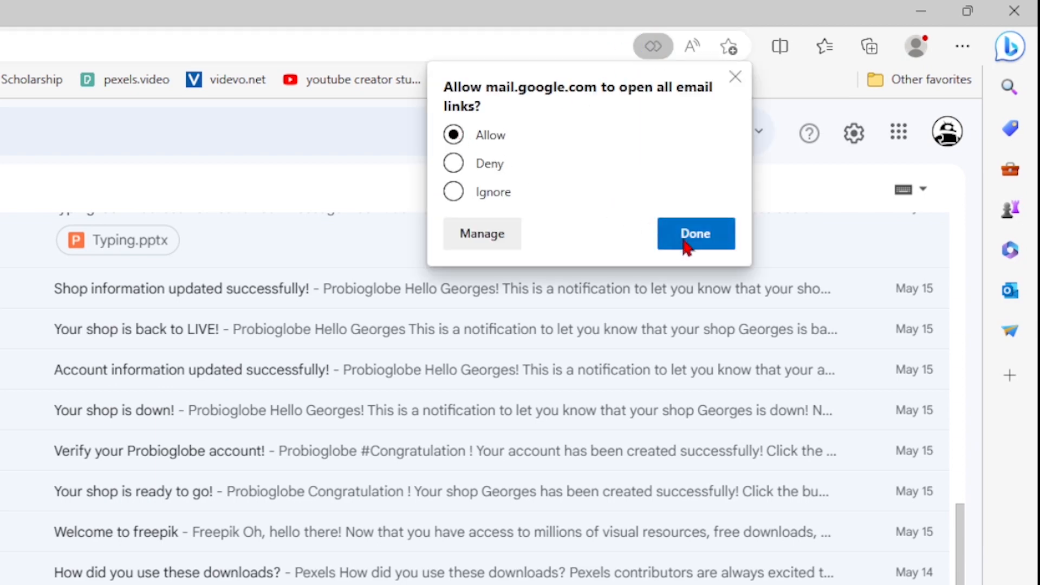
{"action": "left_click", "coordinate": [695, 234]}
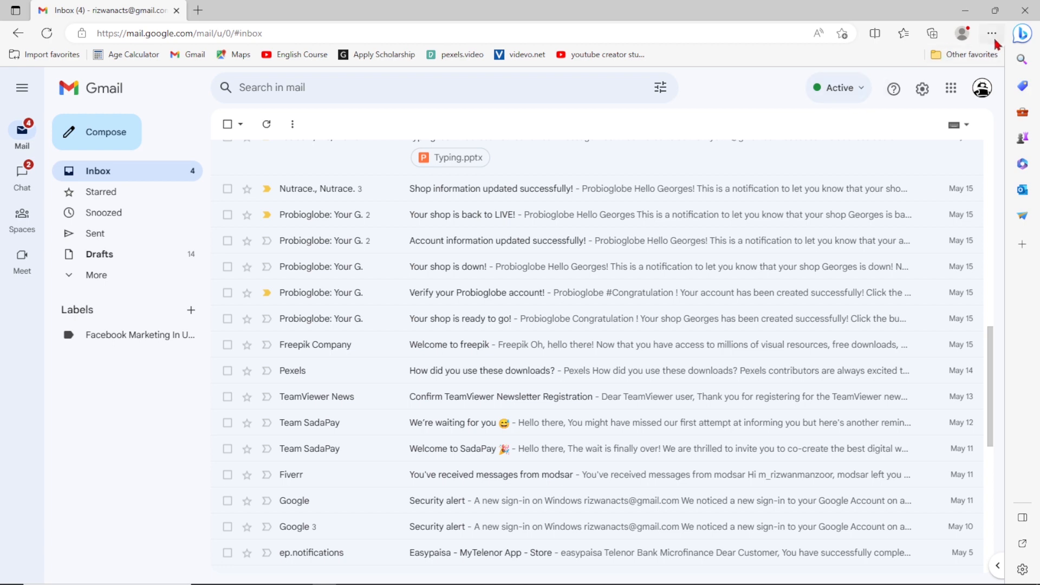
{"action": "left_click", "coordinate": [993, 34]}
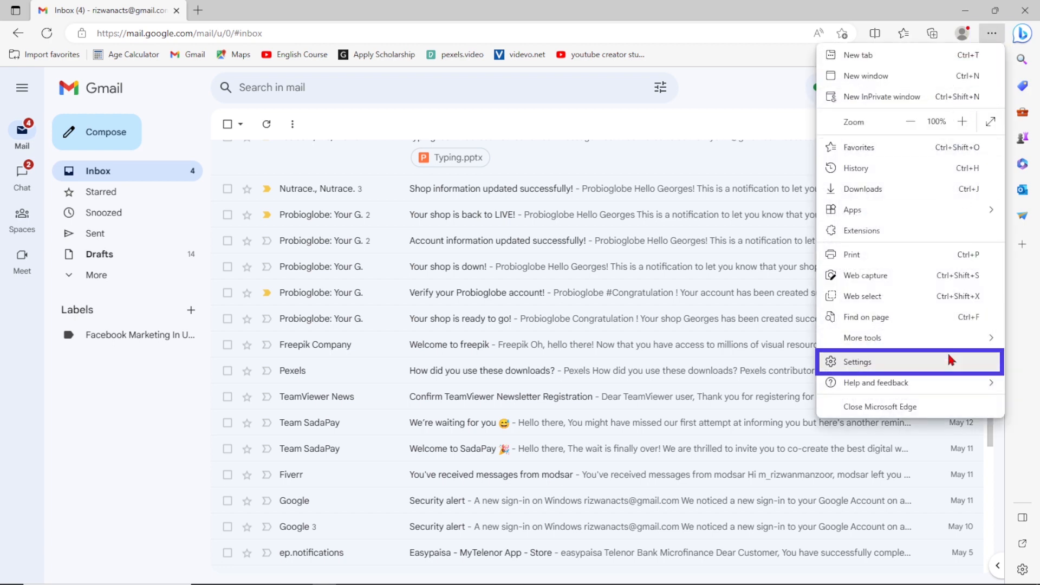
{"action": "left_click", "coordinate": [855, 362]}
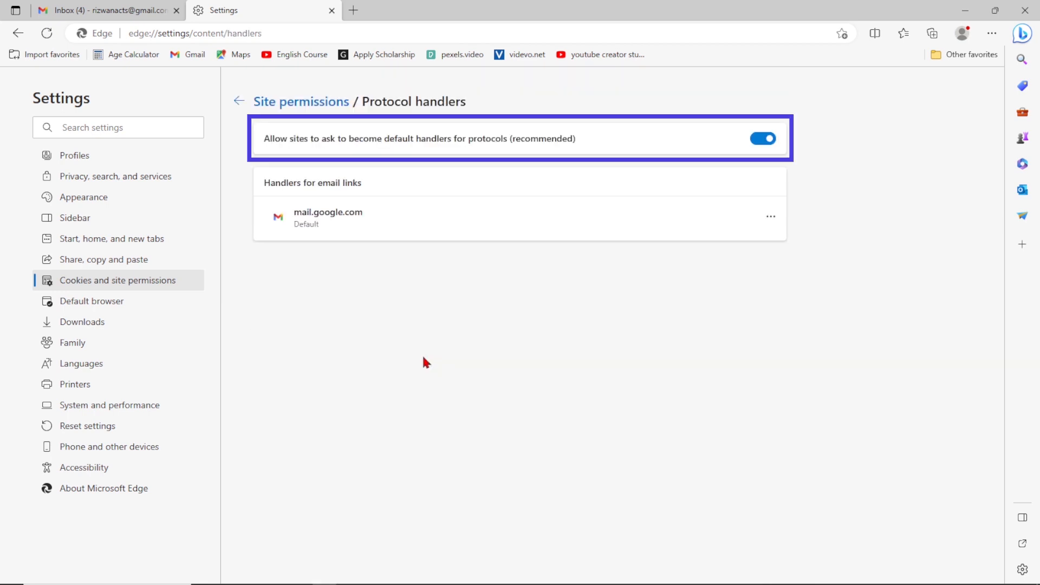
{"action": "mouse_move", "coordinate": [770, 216]}
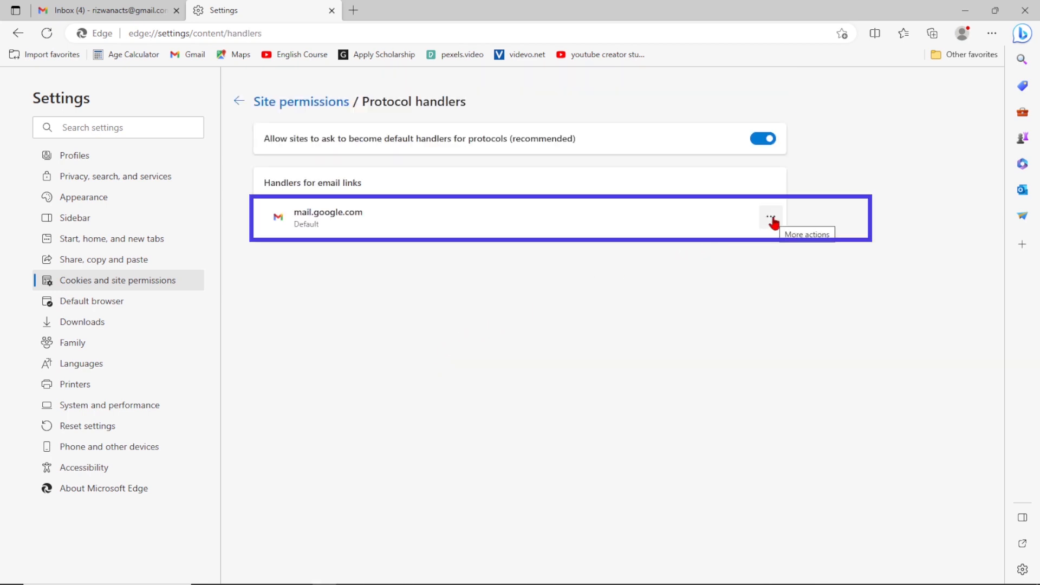
{"action": "left_click", "coordinate": [770, 216]}
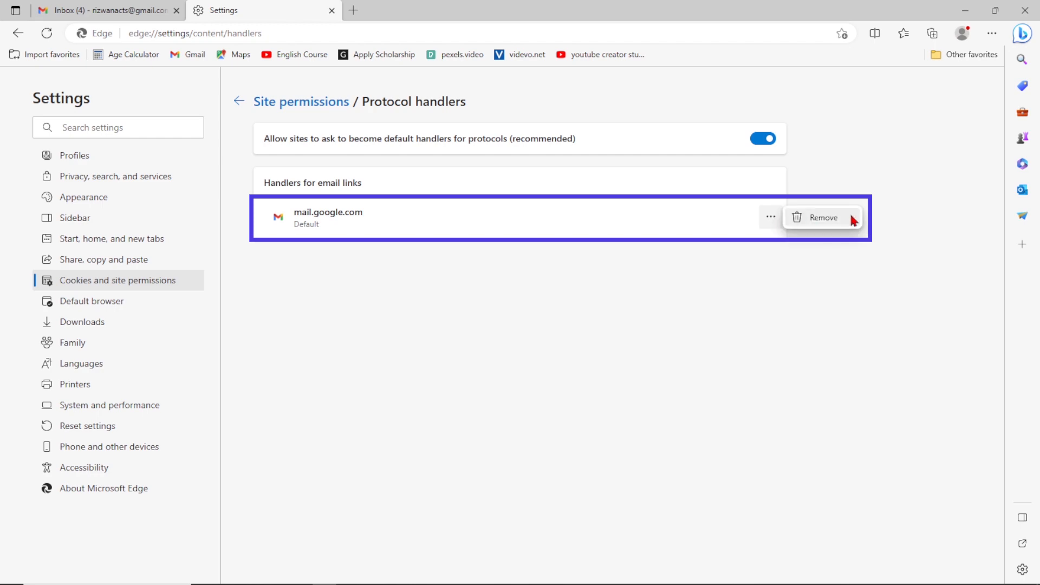
{"action": "left_click", "coordinate": [106, 10]}
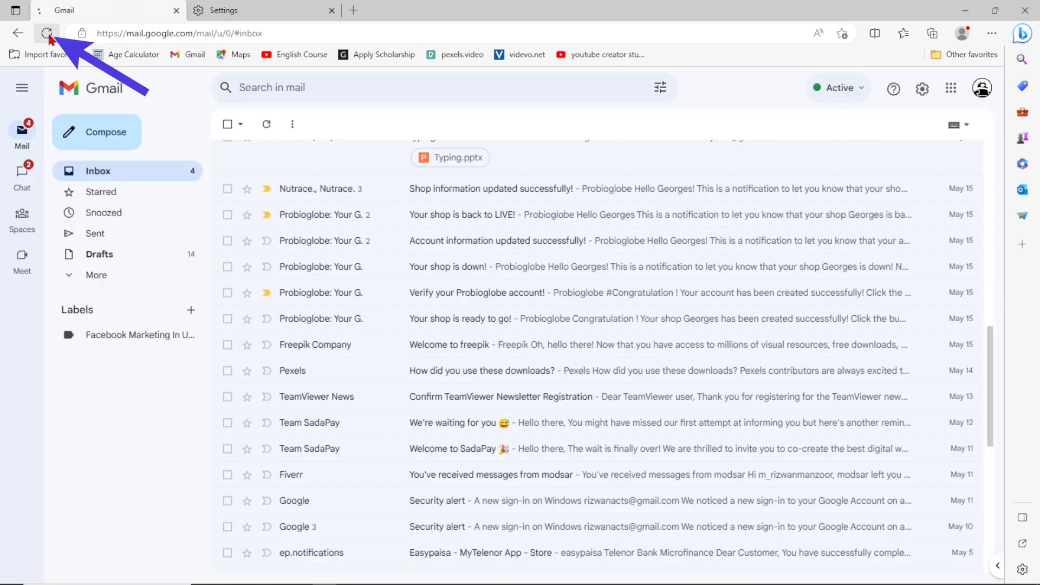
{"action": "left_click", "coordinate": [47, 34]}
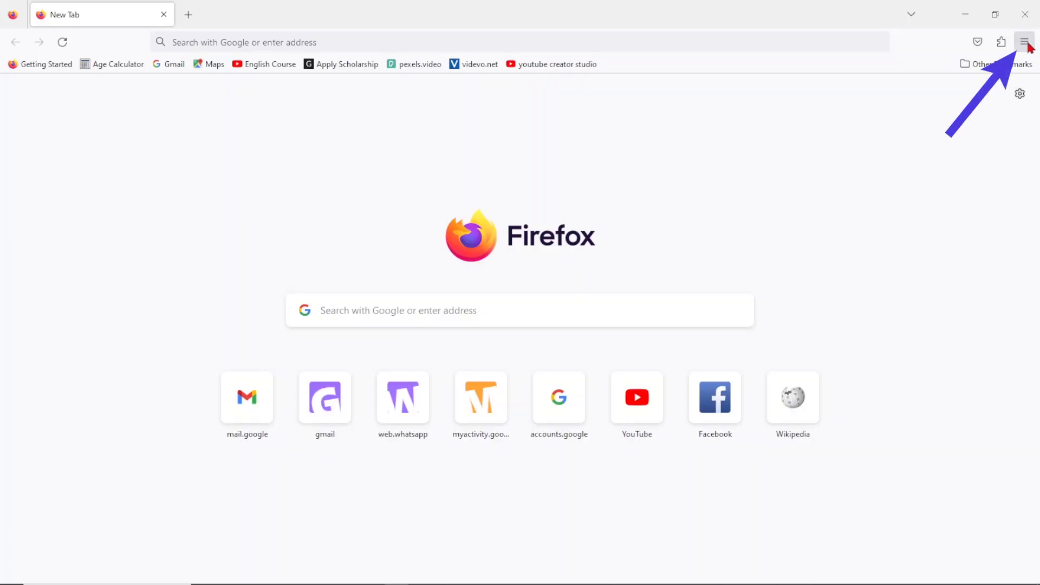
Step: Set Firefox's mailto action to Use Gmail, then open the App Store result for Webmail App
{"action": "left_click", "coordinate": [1023, 42]}
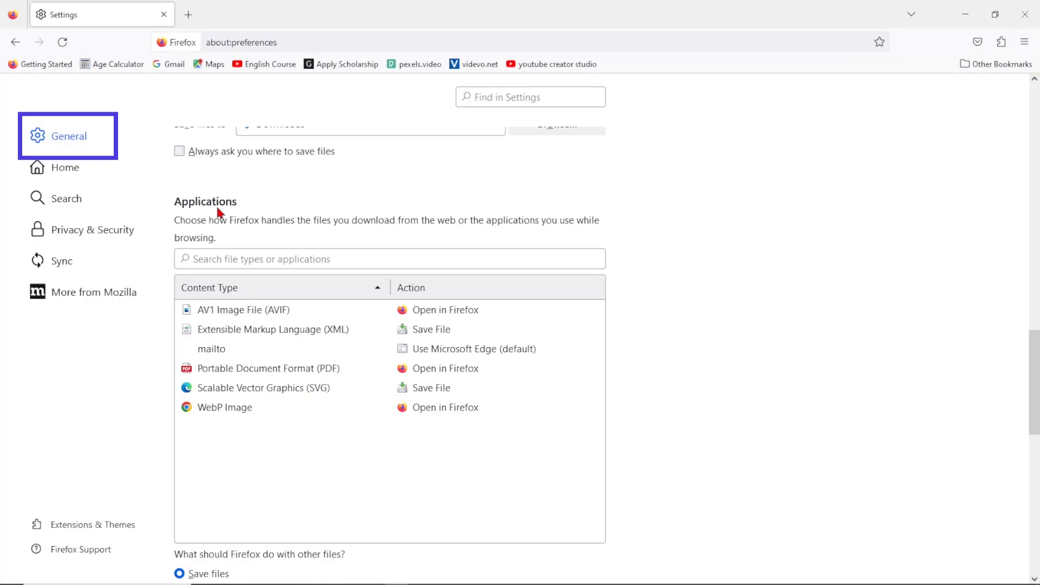
{"action": "type", "text": "mailto"}
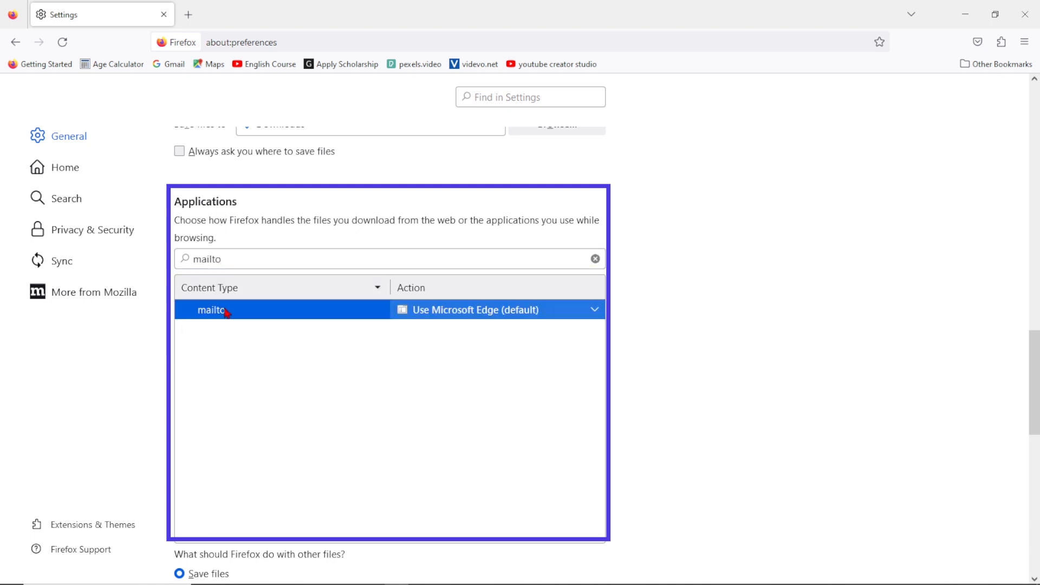
{"action": "left_click", "coordinate": [474, 309]}
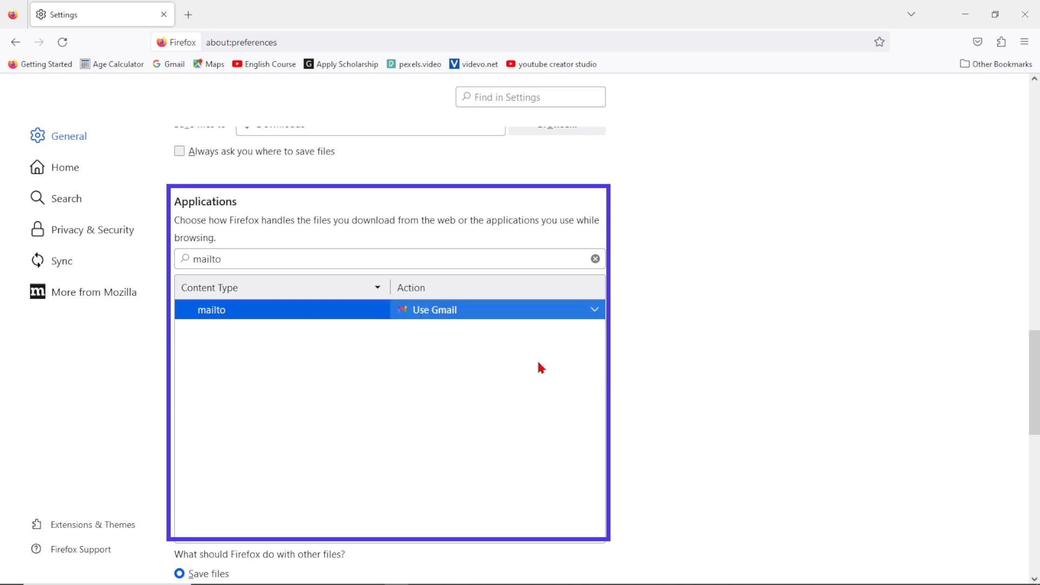
{"action": "scroll", "scroll_direction": "down", "scroll_amount": 3}
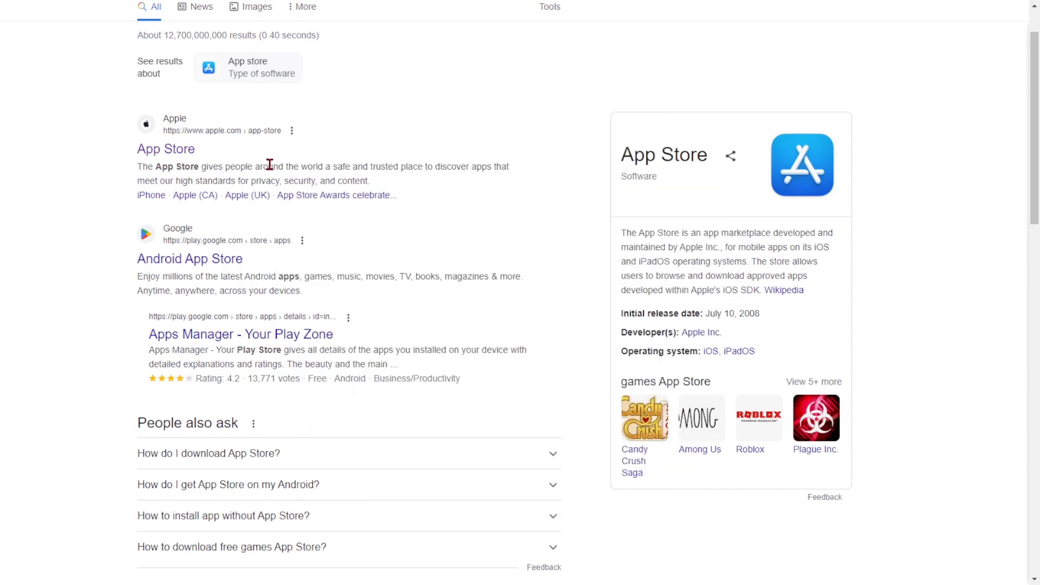
{"action": "left_click", "coordinate": [165, 149]}
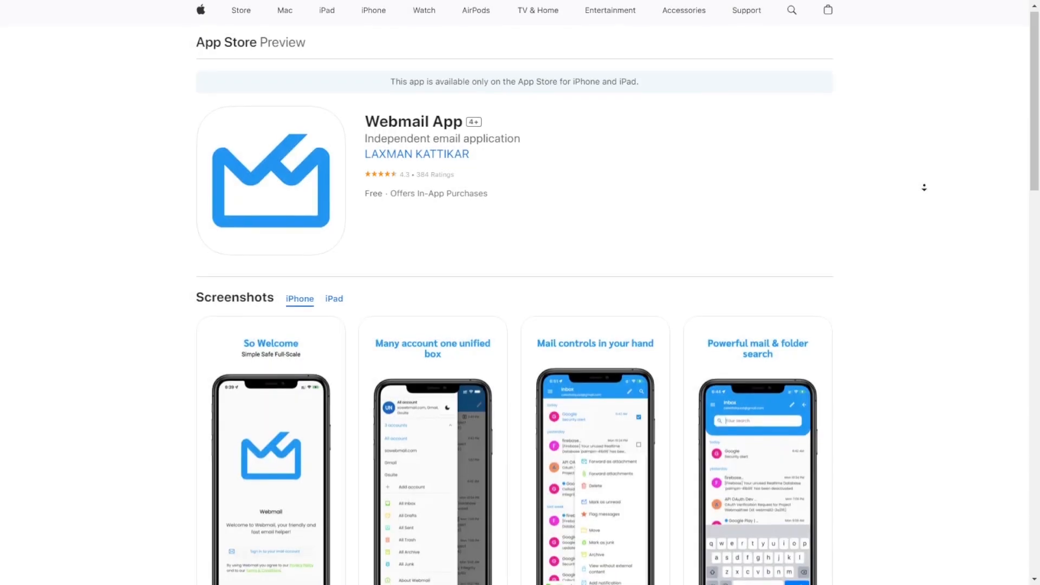
{"action": "scroll", "scroll_direction": "down", "scroll_amount": 3}
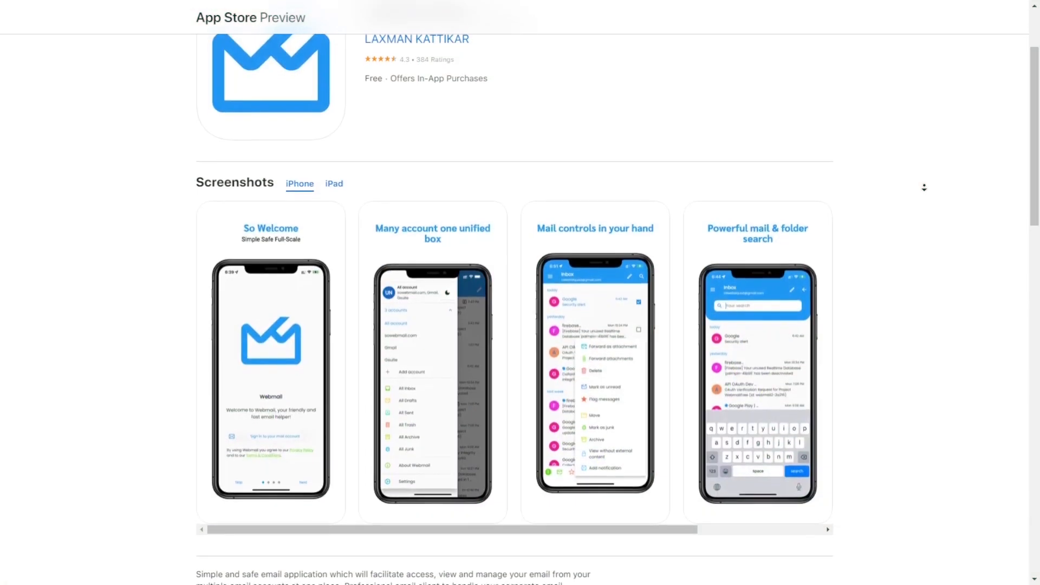
{"action": "scroll", "scroll_direction": "down", "scroll_amount": 3}
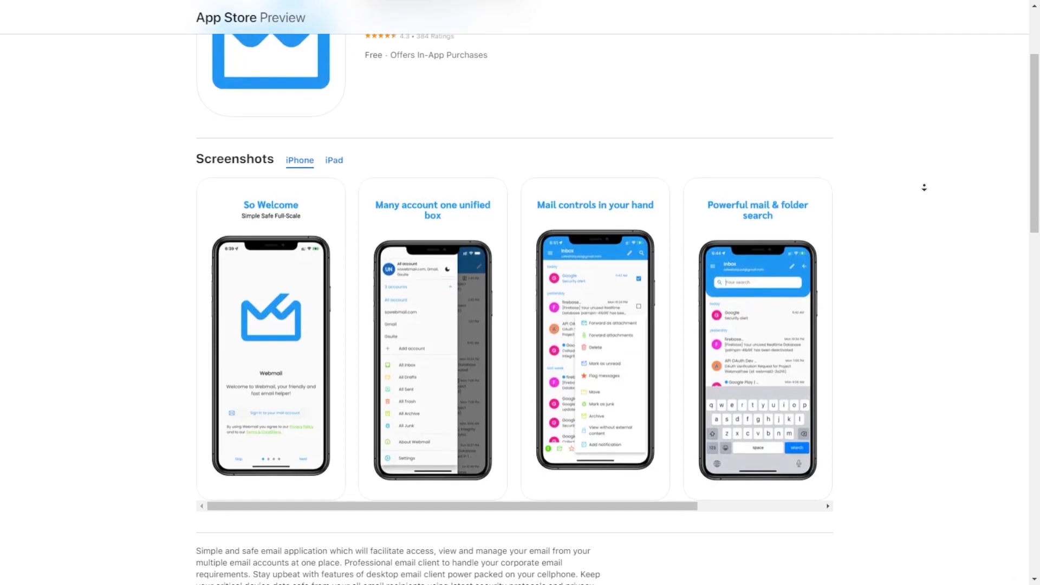
{"action": "scroll", "scroll_direction": "down", "scroll_amount": 3}
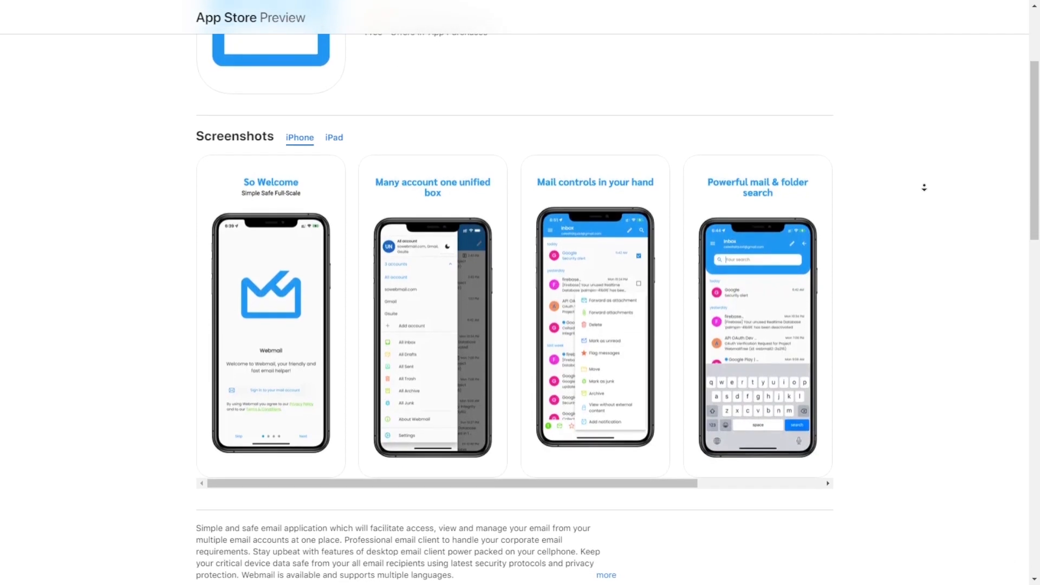